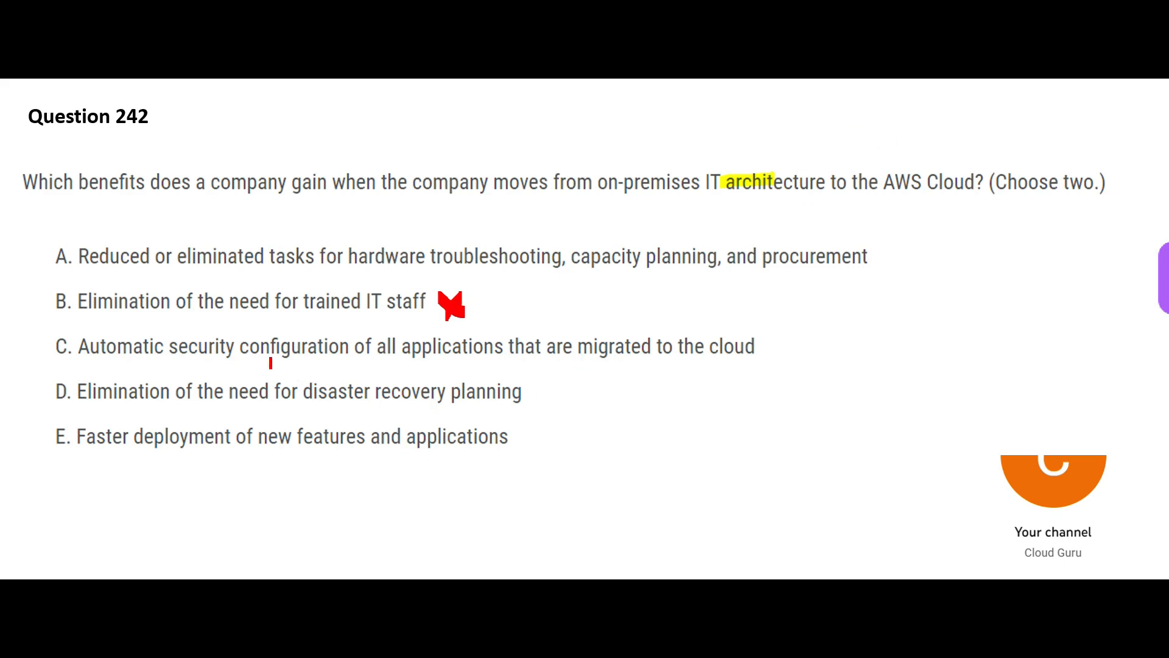
Step: Mark up the Question 242 answer choices on the slide, striking option B as wrong
left_click_drag(231, 369, 272, 373)
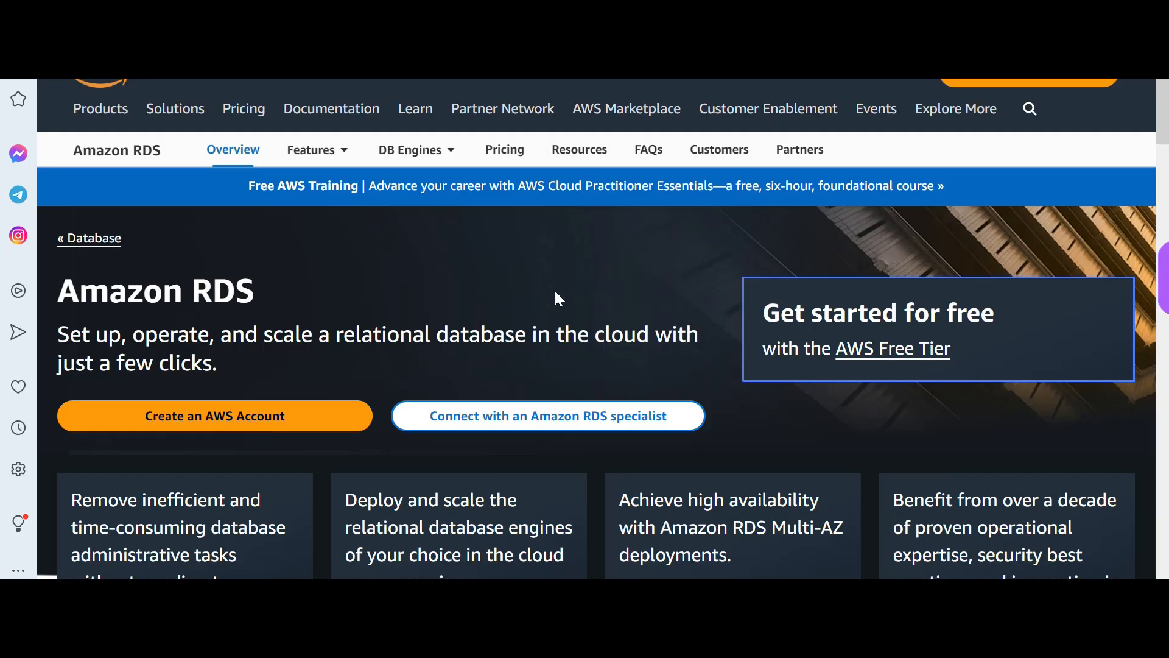
Step: Scroll the Amazon RDS overview down to its How it works section
scroll("down", 3)
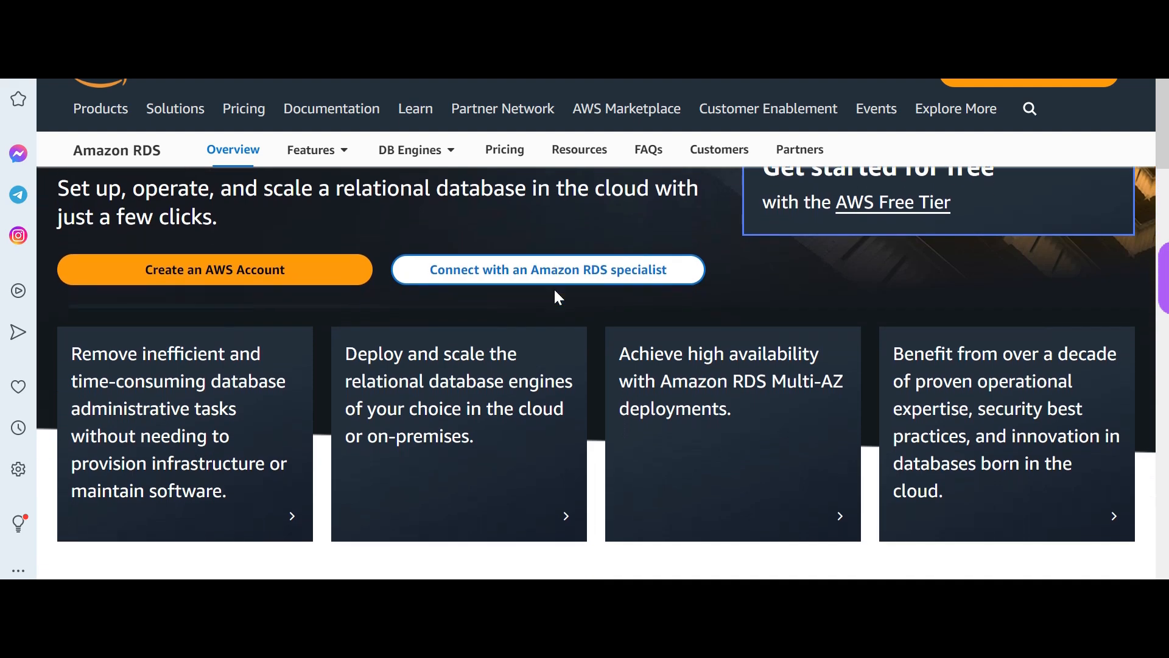
scroll("down", 3)
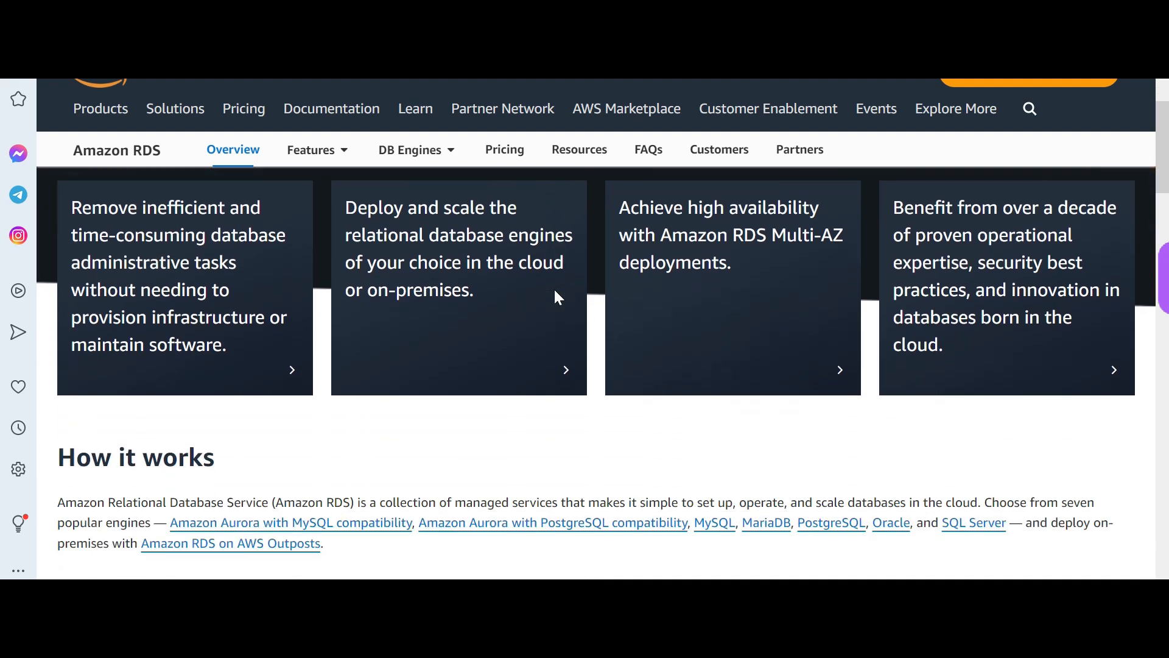
scroll("down", 3)
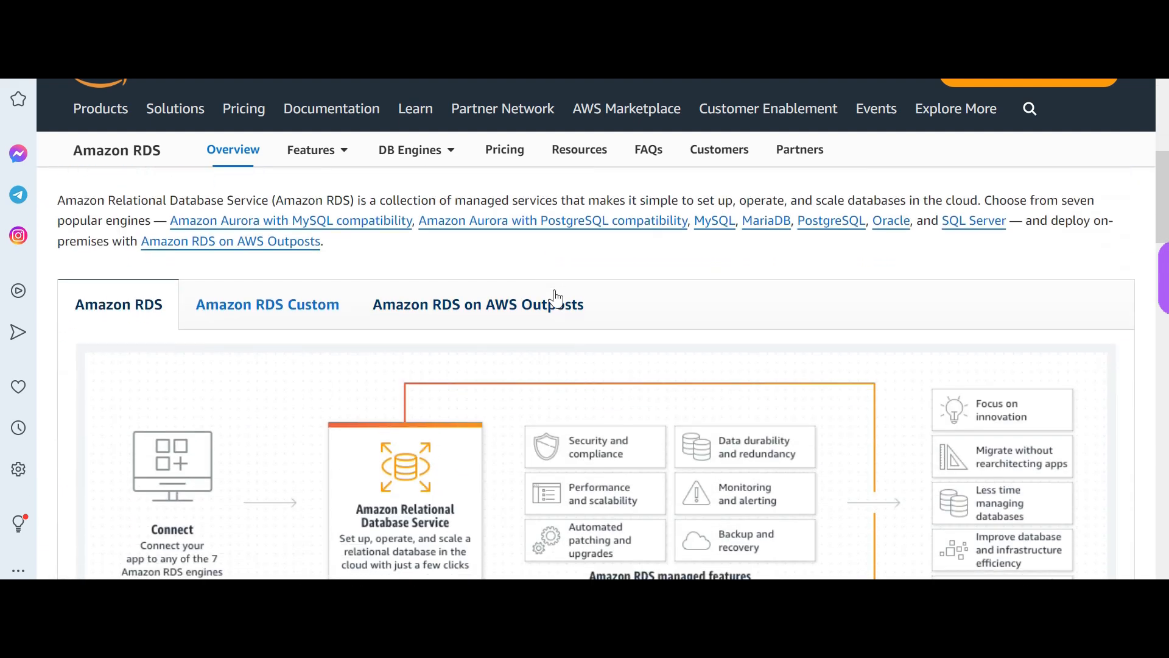
scroll("down", 3)
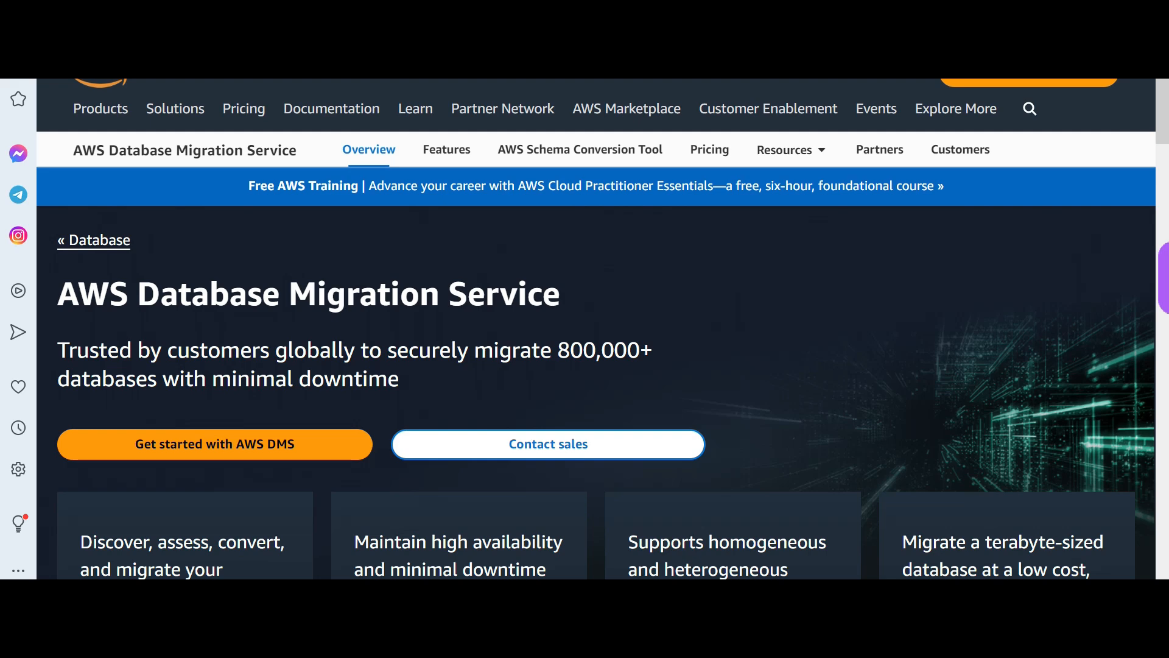
Step: Skim the Database Migration Service page briefly before moving to Direct Connect
scroll("down", 3)
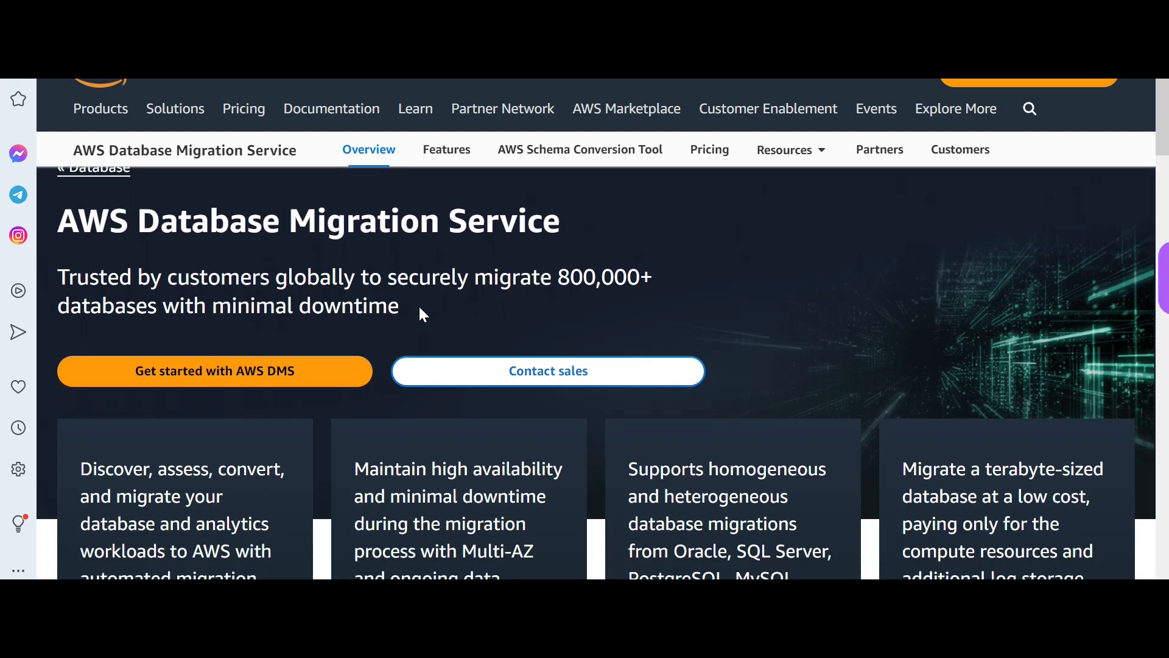
scroll("down", 3)
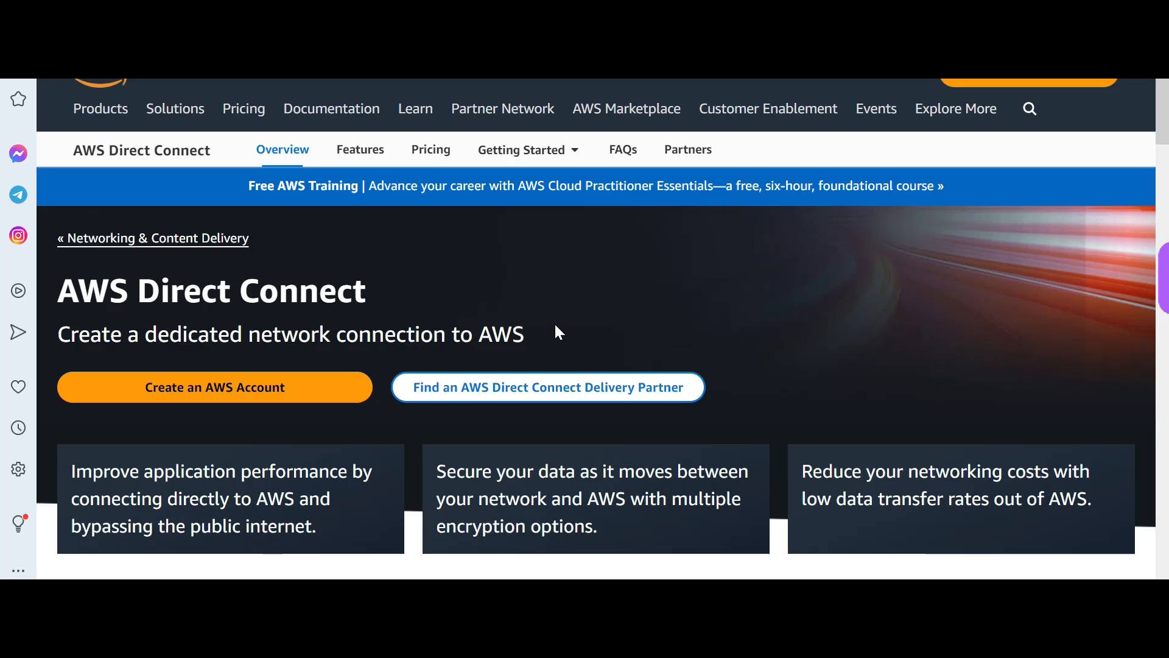
scroll("down", 3)
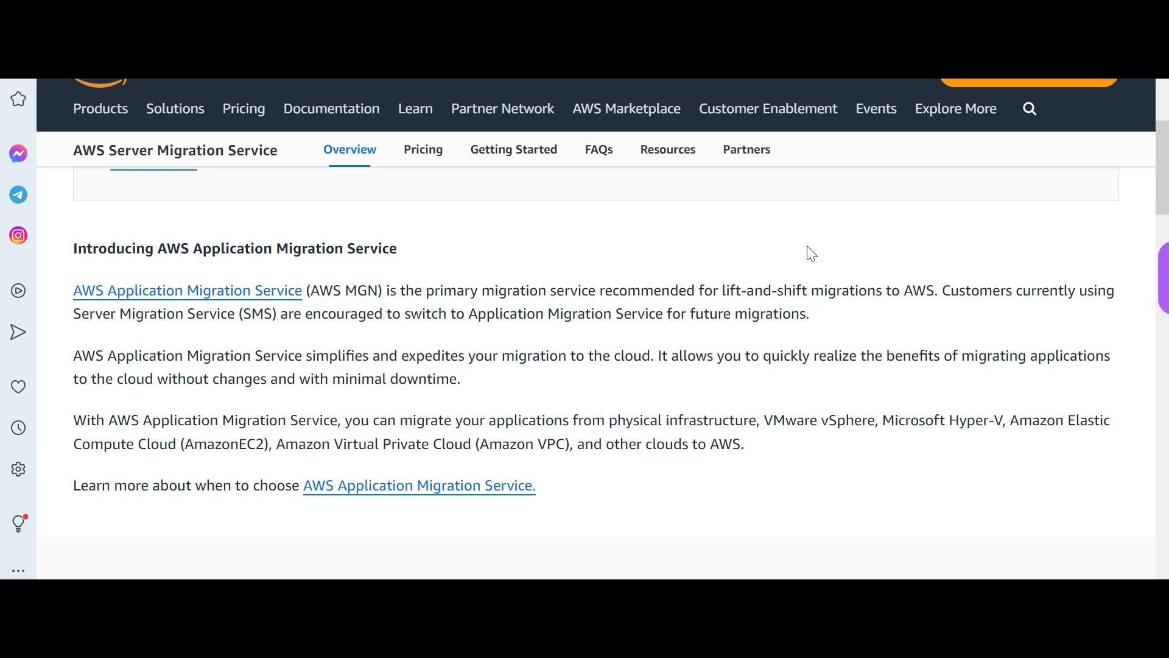
mouse_move(899, 184)
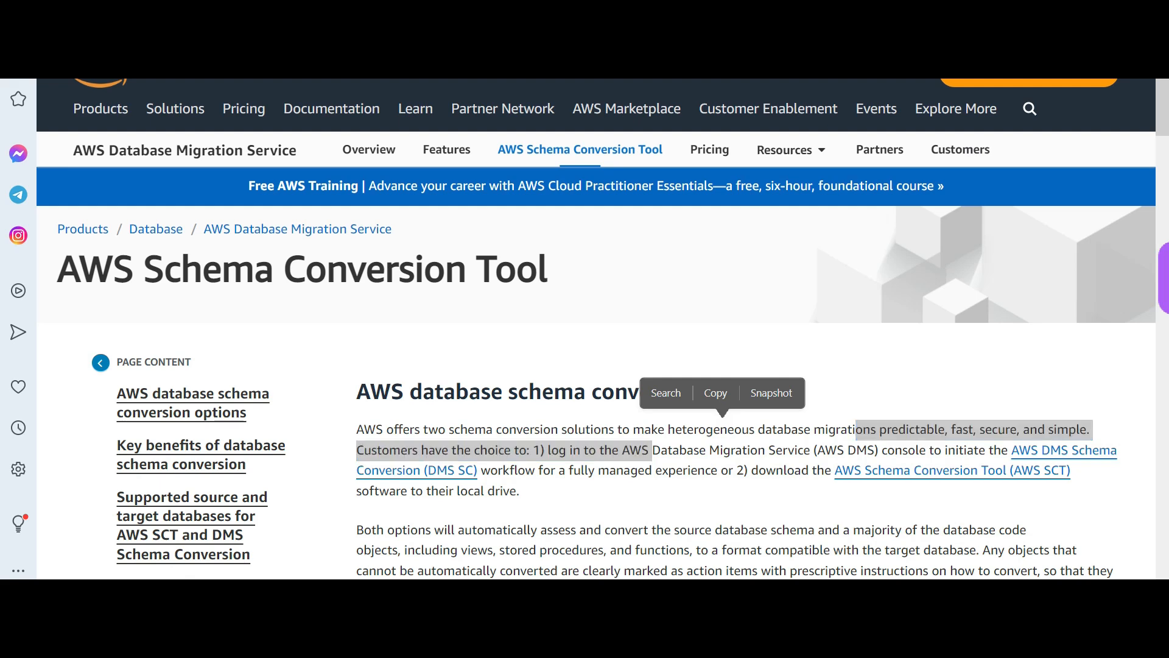
Step: Scroll the Schema Conversion Tool page to Key benefits and the source/target databases table
scroll("down", 3)
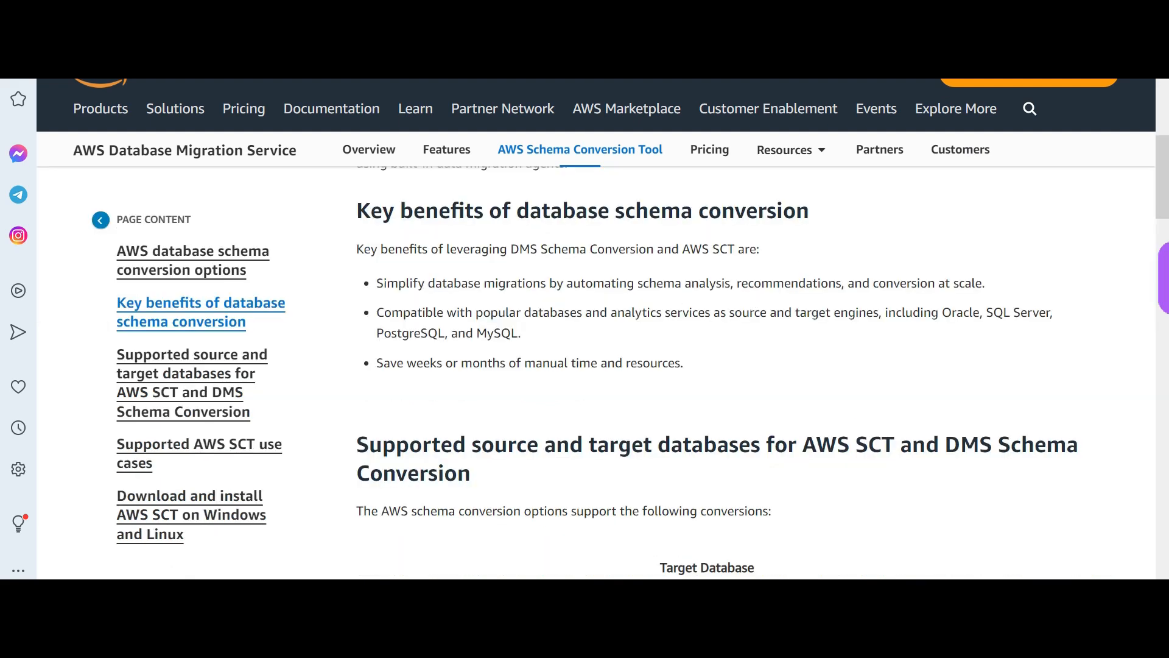
double_click(682, 282)
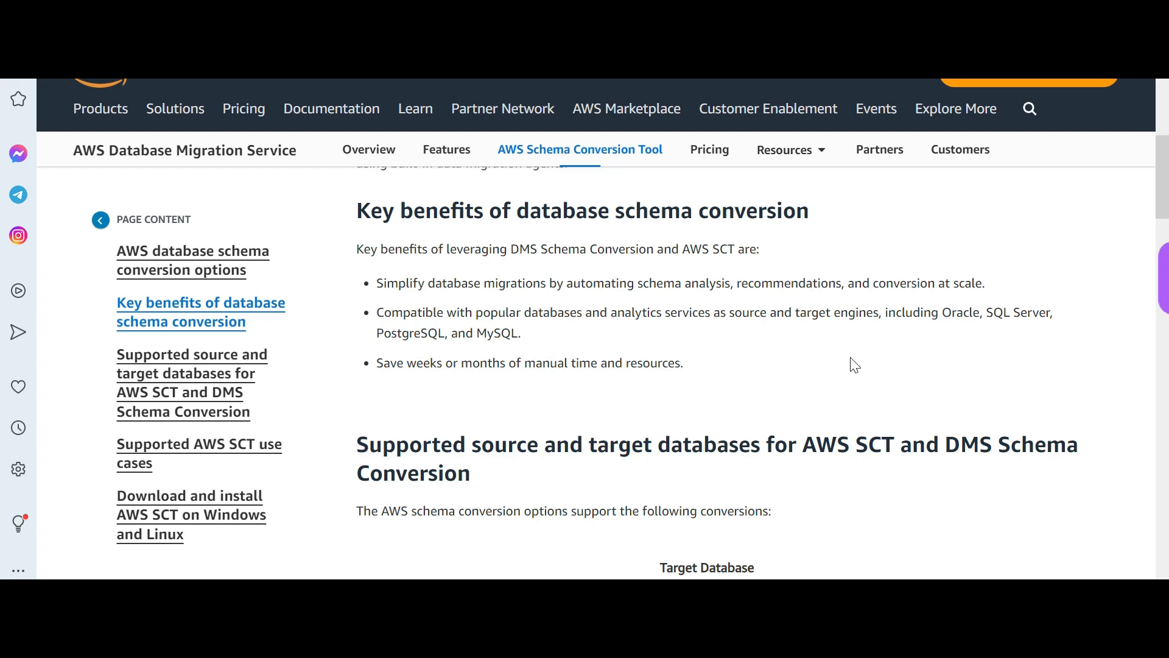
mouse_move(827, 360)
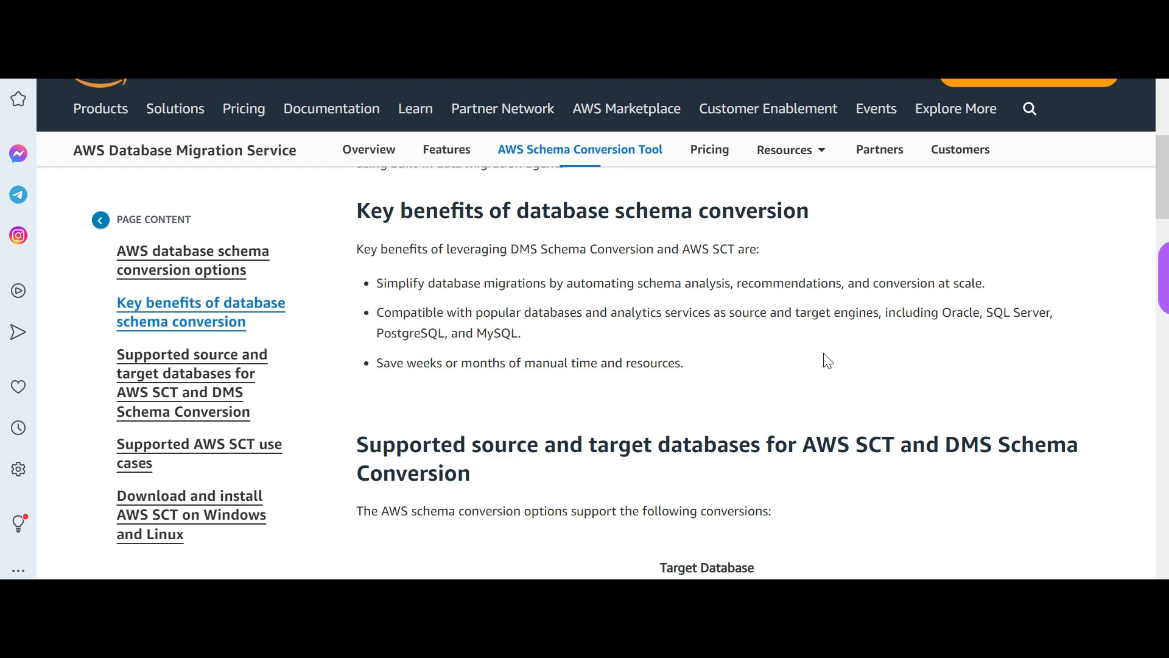
scroll("down", 3)
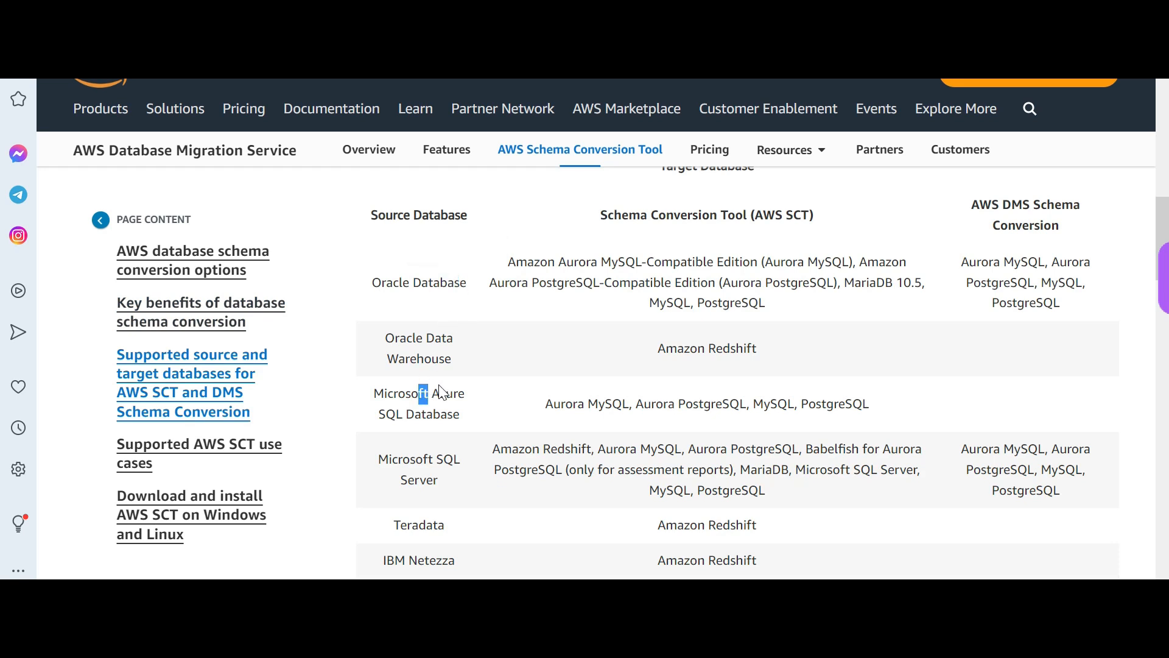
scroll("down", 3)
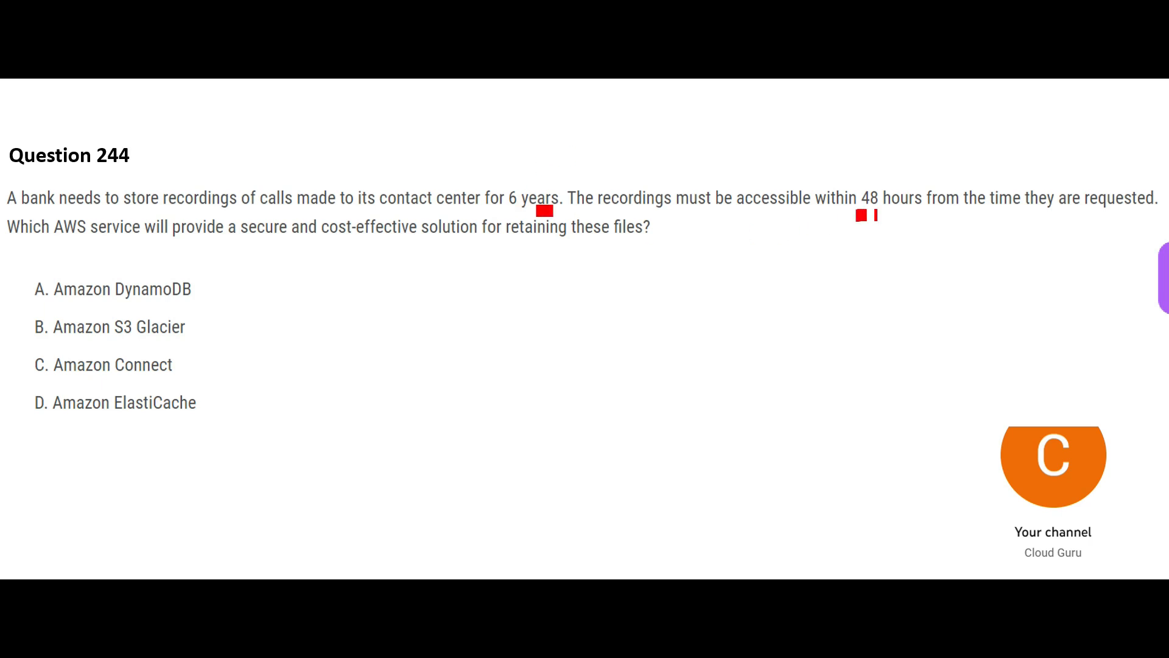
Step: Underline the '48 hours' access requirement in Question 244
left_click_drag(854, 216, 895, 216)
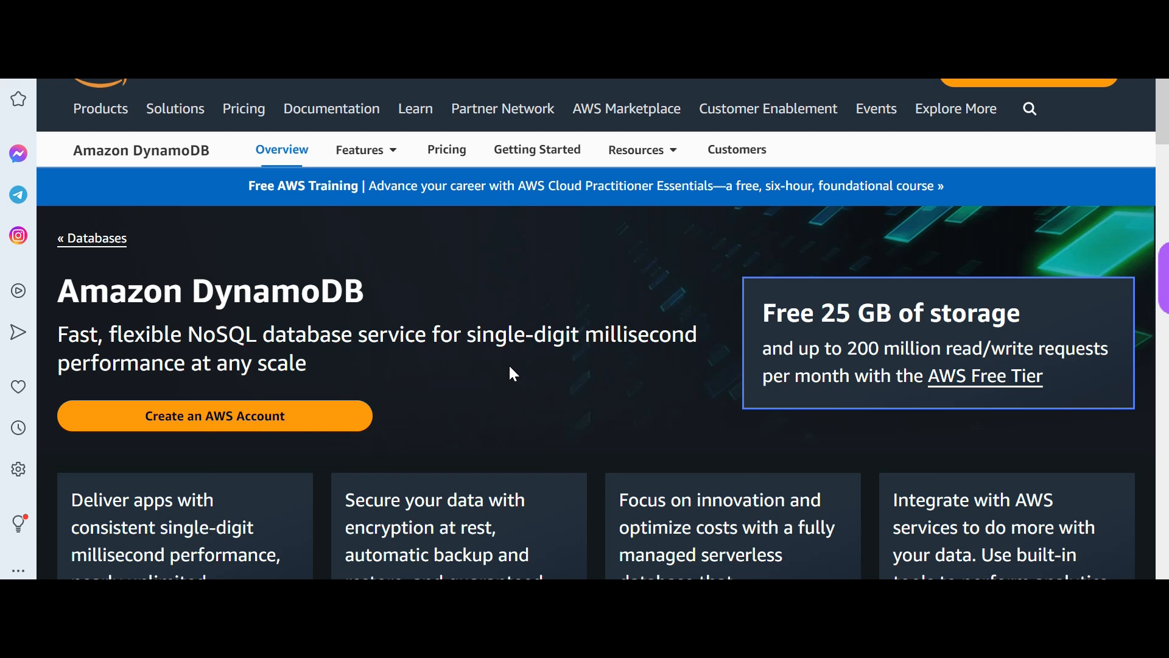
mouse_move(978, 130)
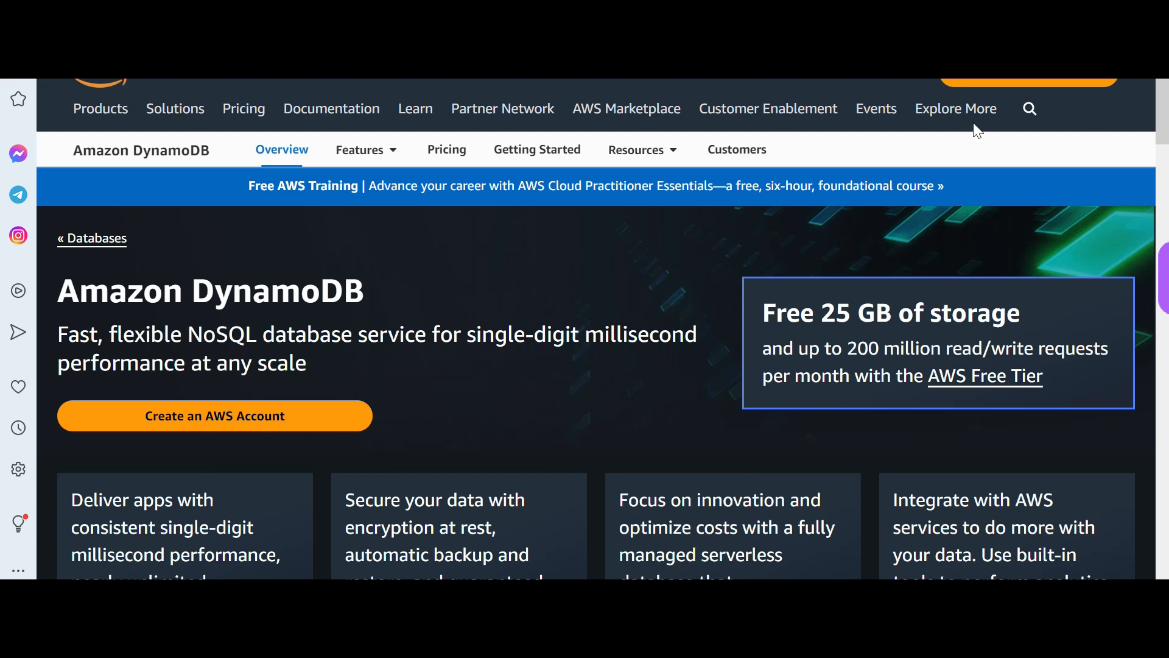
Step: Scroll the DynamoDB overview down to the Configure Key Features diagram
scroll("down", 3)
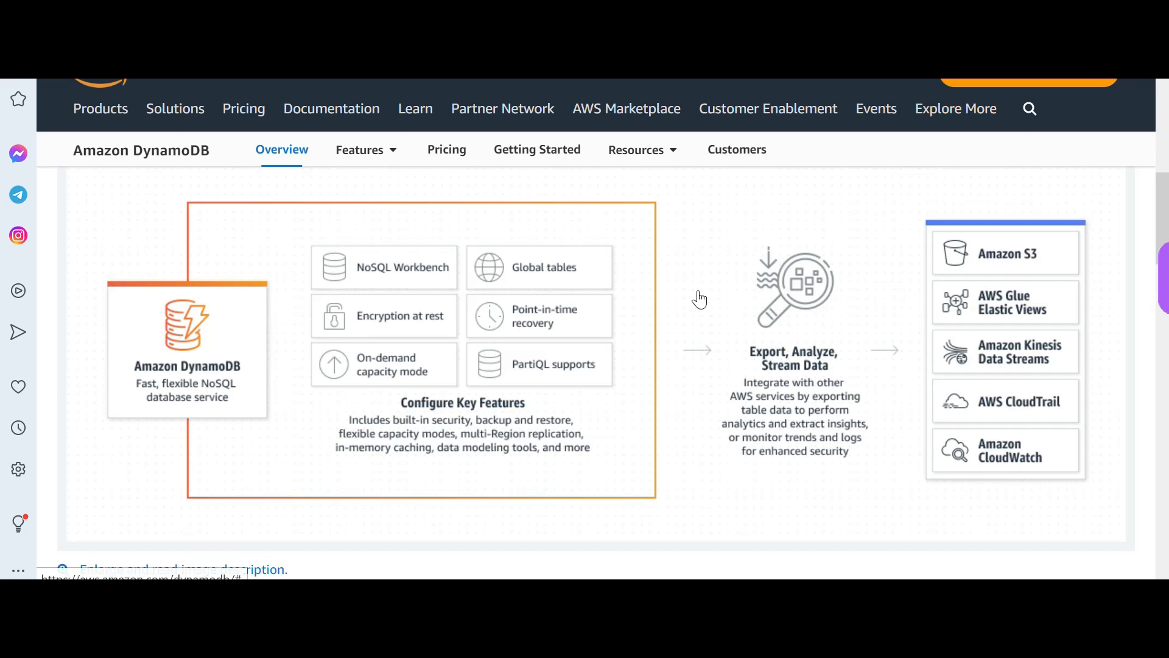
mouse_move(1152, 223)
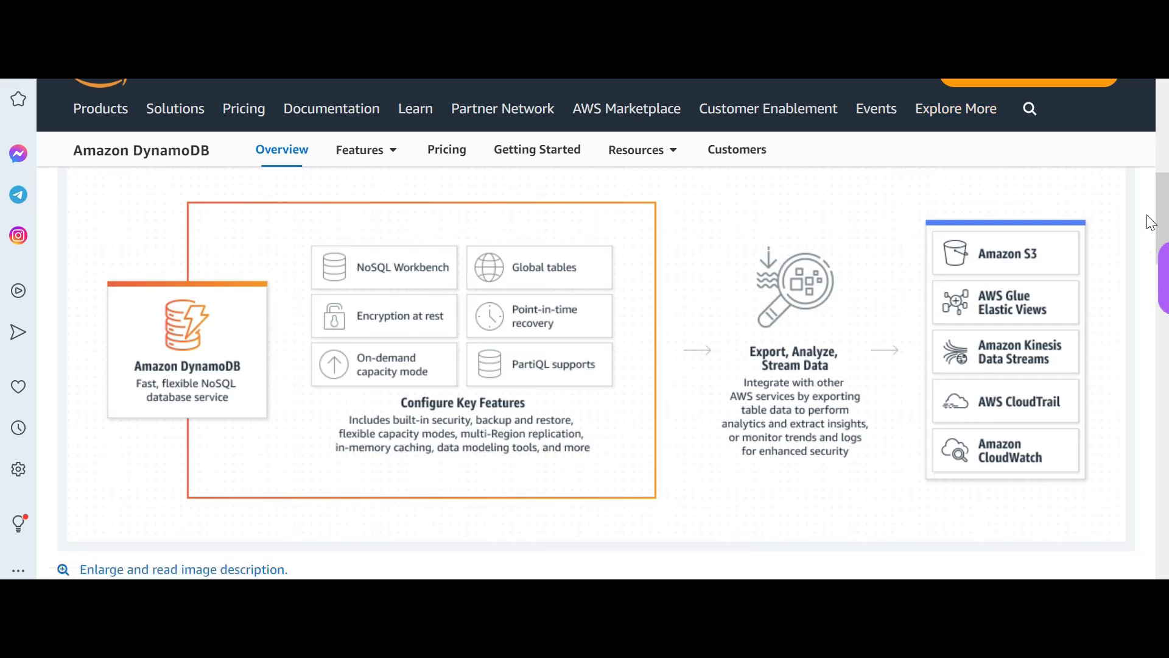
scroll("down", 3)
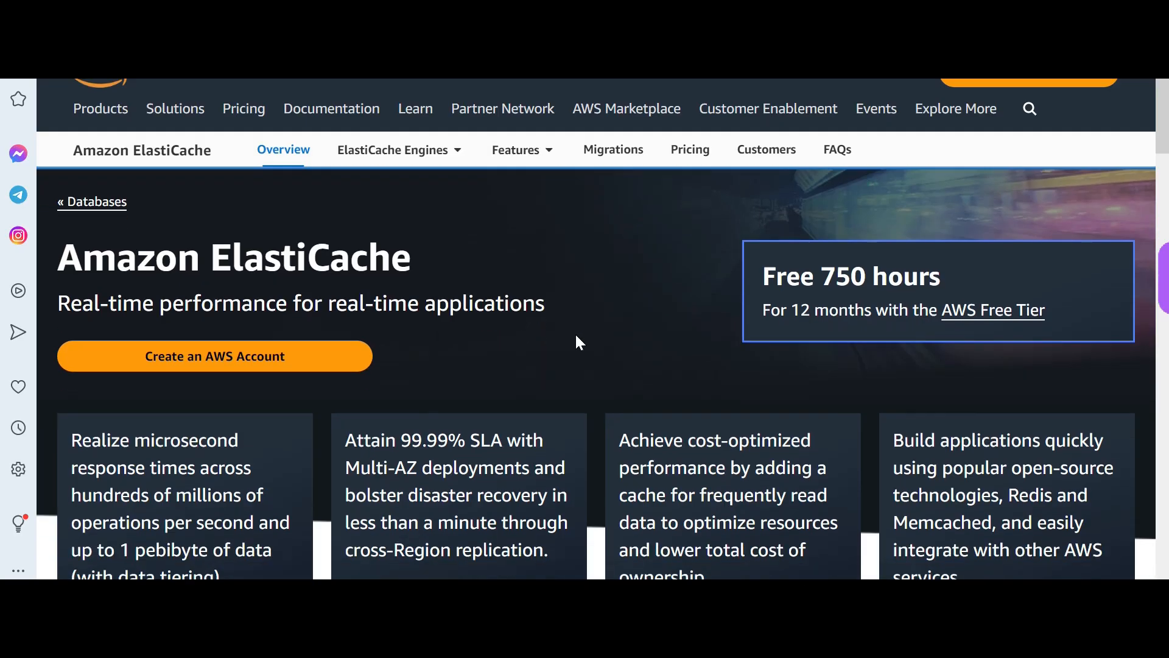
Step: Scroll slightly down the Amazon ElastiCache overview page
scroll("down", 3)
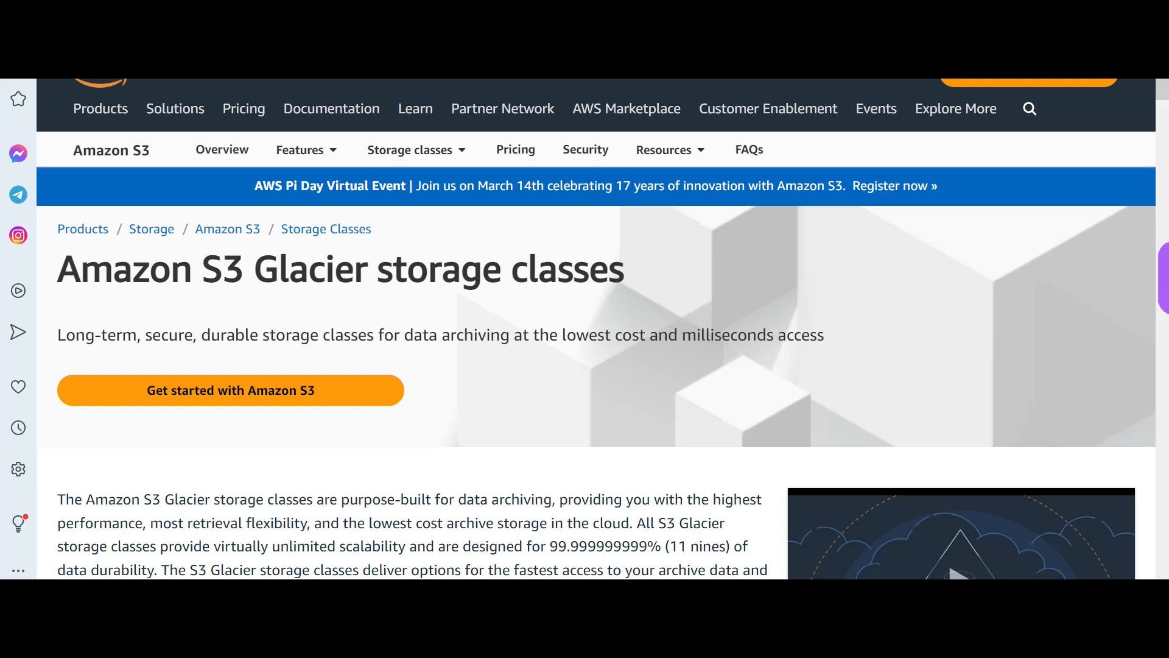
Step: Highlight 'lowest cost' in the S3 Glacier tagline and scroll to the archive class descriptions
double_click(472, 269)
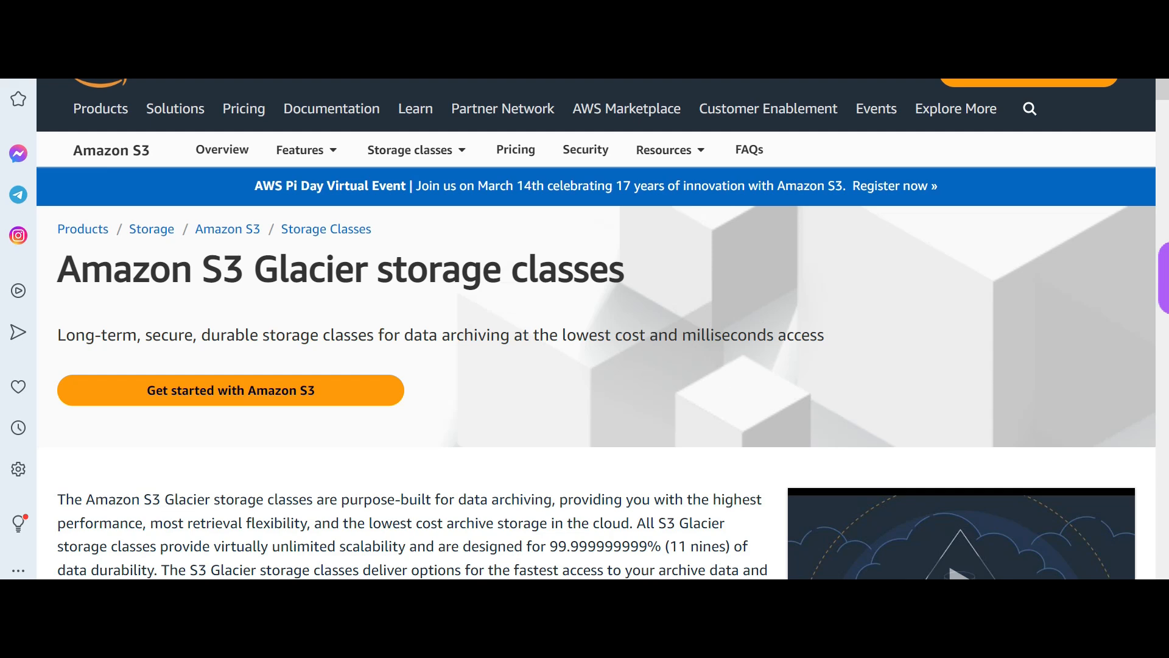
mouse_move(638, 375)
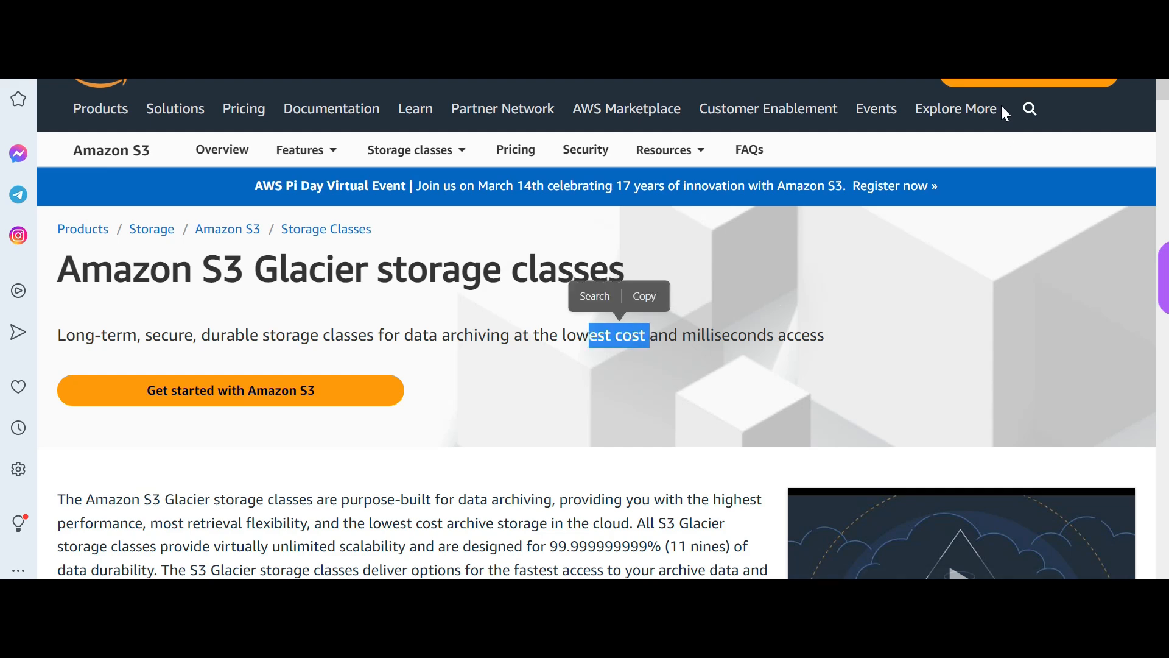
scroll("down", 3)
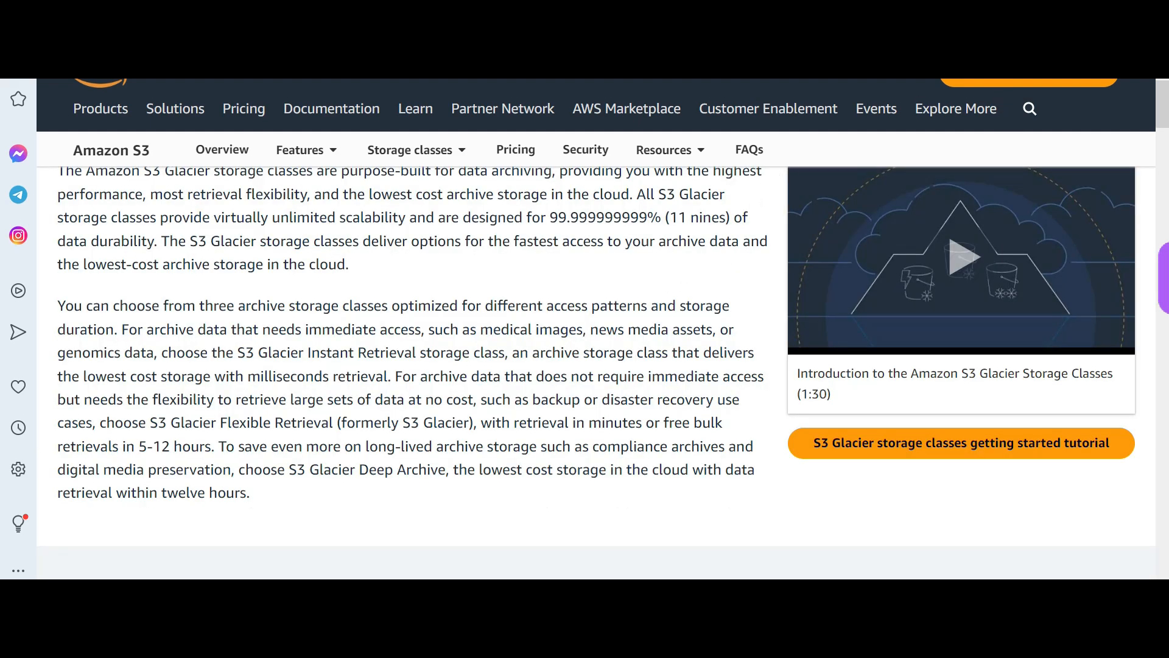